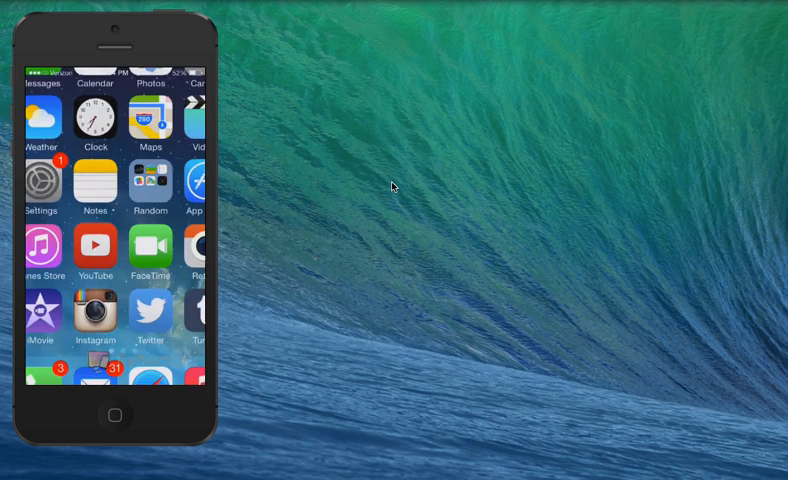
# Navigate to the YouTube channel page on the mirrored iPhone.
pyautogui.click(96, 244)
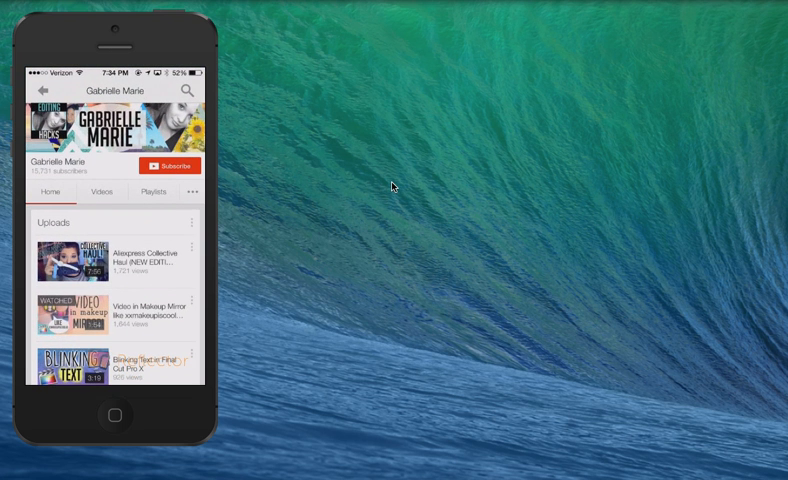
pyautogui.click(116, 416)
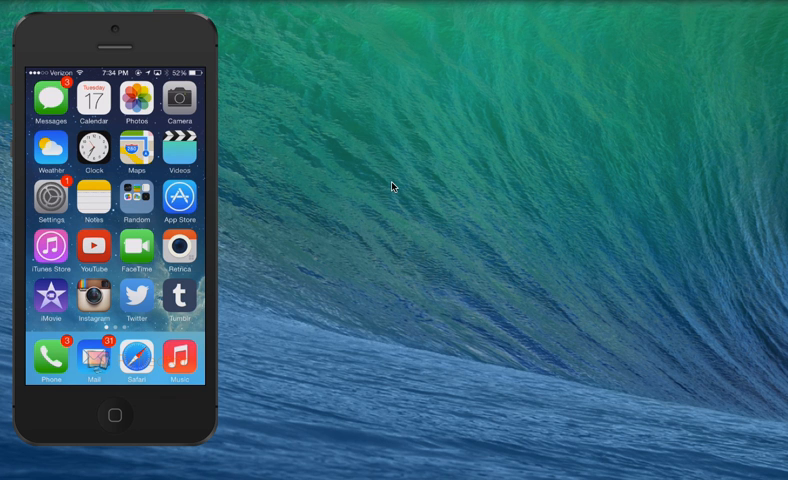
pyautogui.moveTo(302, 164)
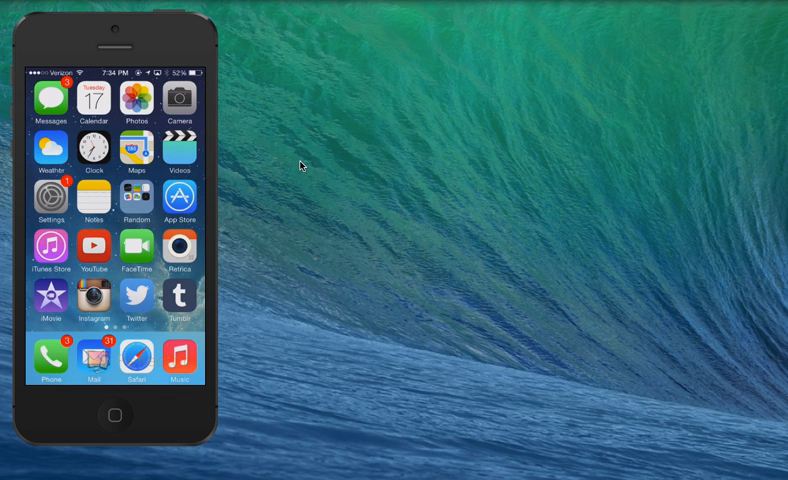
pyautogui.moveTo(180, 30)
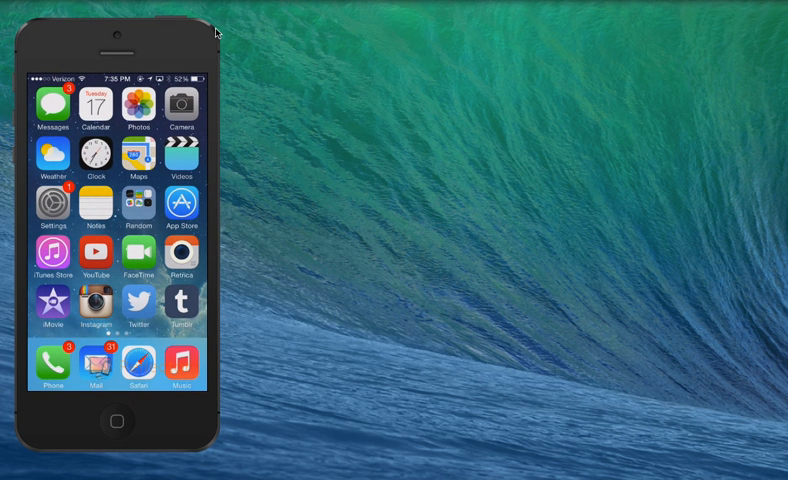
pyautogui.moveTo(570, 338)
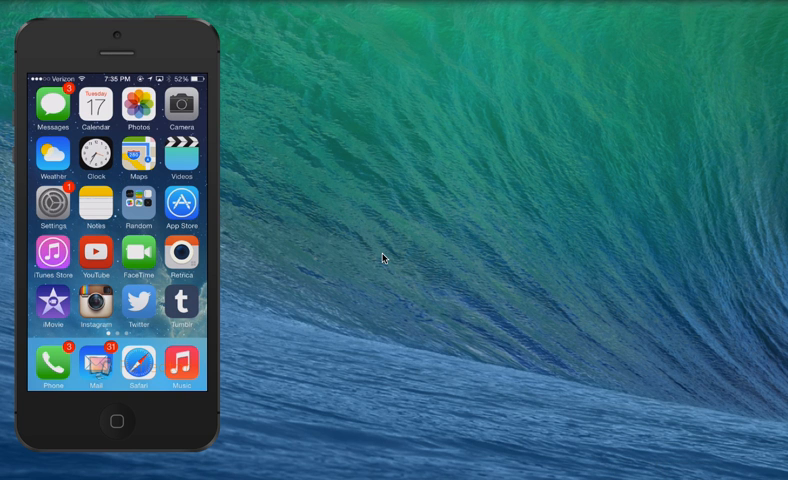
pyautogui.moveTo(54, 48)
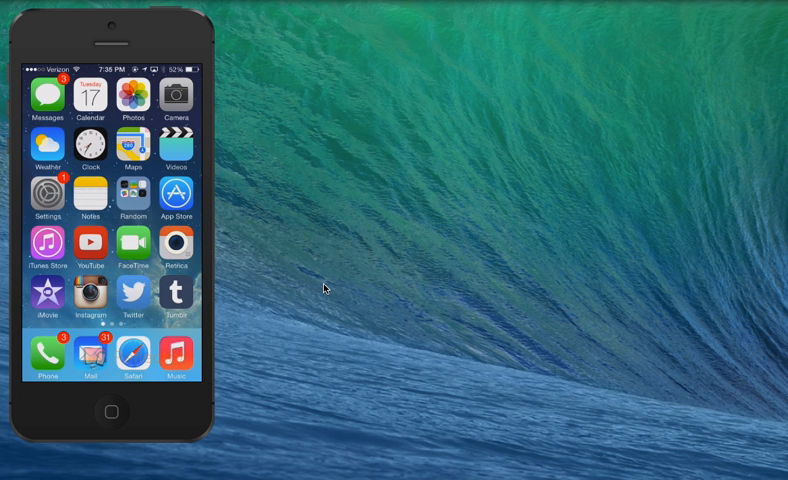
pyautogui.moveTo(112, 380)
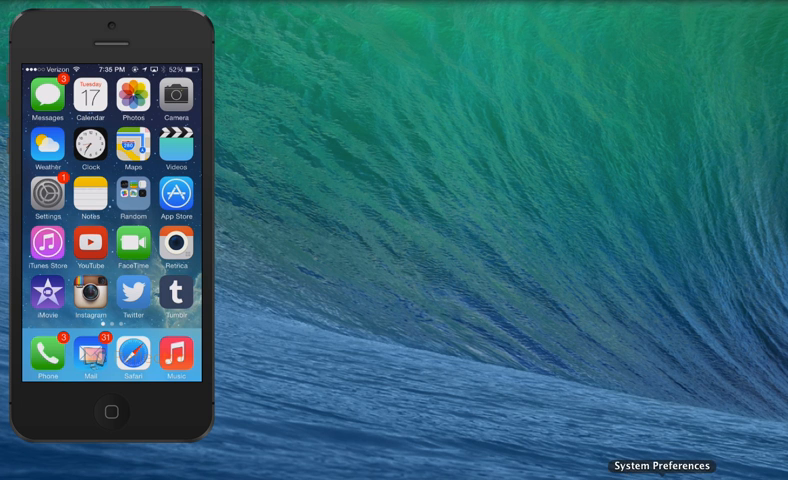
# In Desktop & Screen Saver, choose Solid Colors and a custom green desktop background.
pyautogui.click(658, 464)
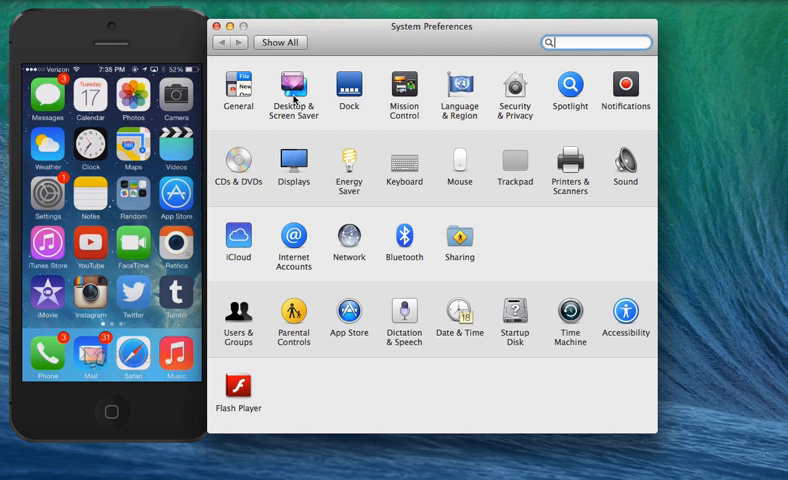
pyautogui.click(292, 90)
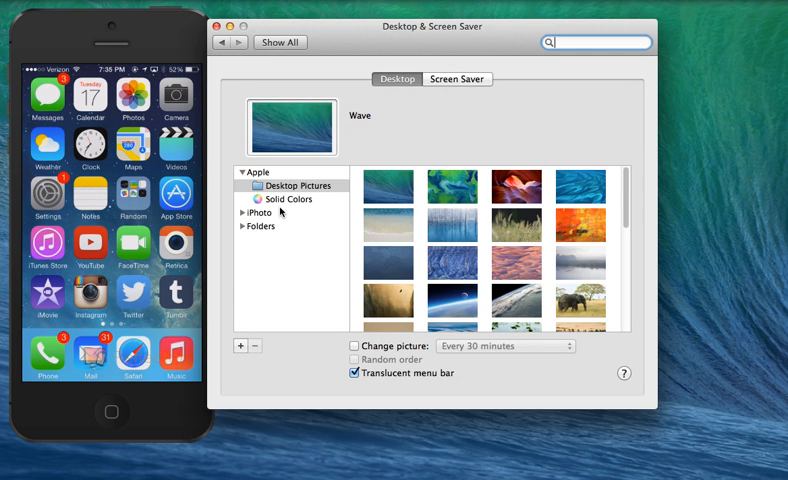
pyautogui.click(288, 200)
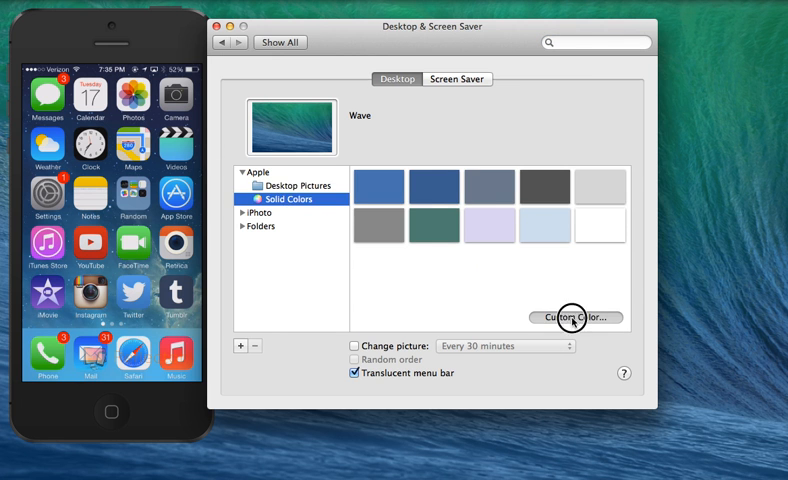
pyautogui.click(576, 316)
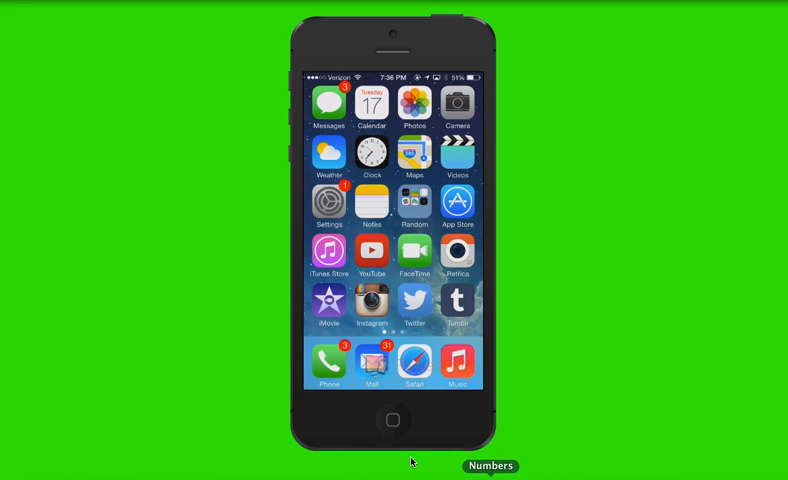
pyautogui.moveTo(524, 370)
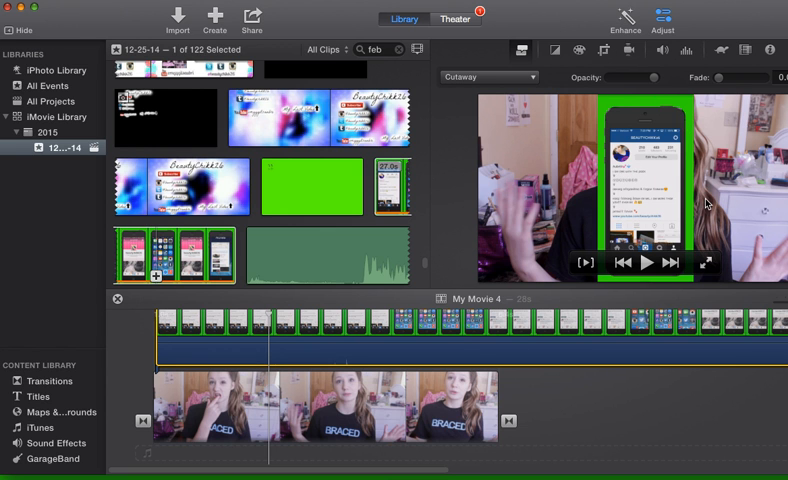
pyautogui.moveTo(684, 264)
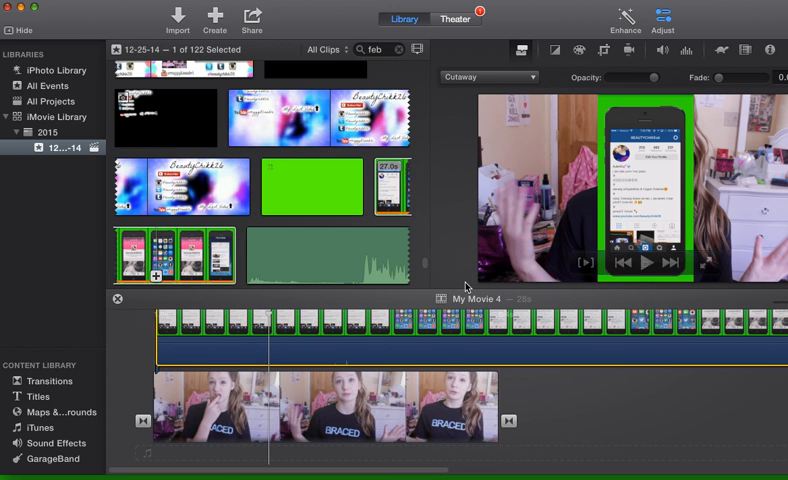
# Switch the phone overlay from Cutaway to Green/Blue Screen to key out the green.
pyautogui.click(496, 76)
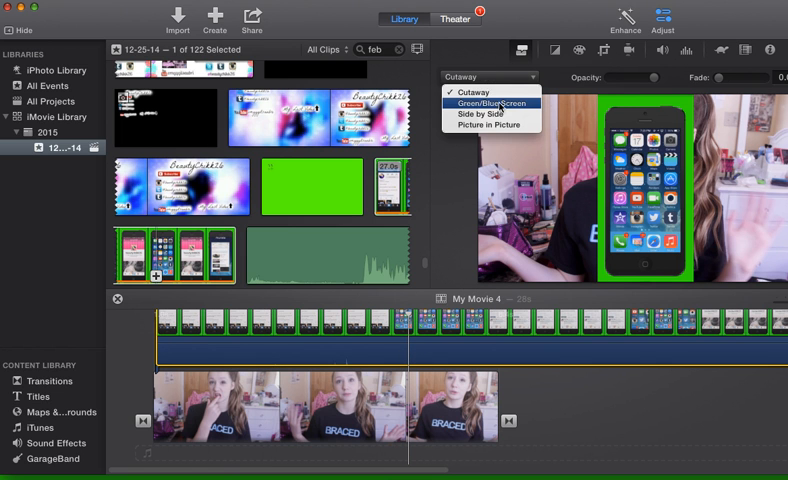
pyautogui.click(488, 102)
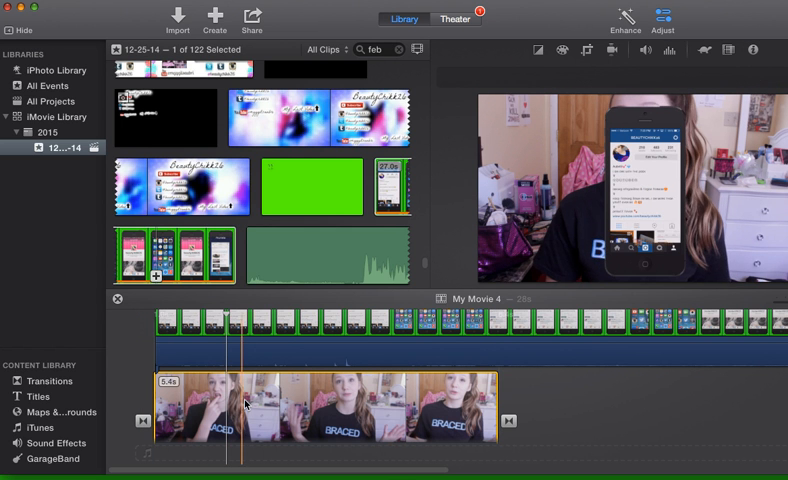
pyautogui.click(644, 50)
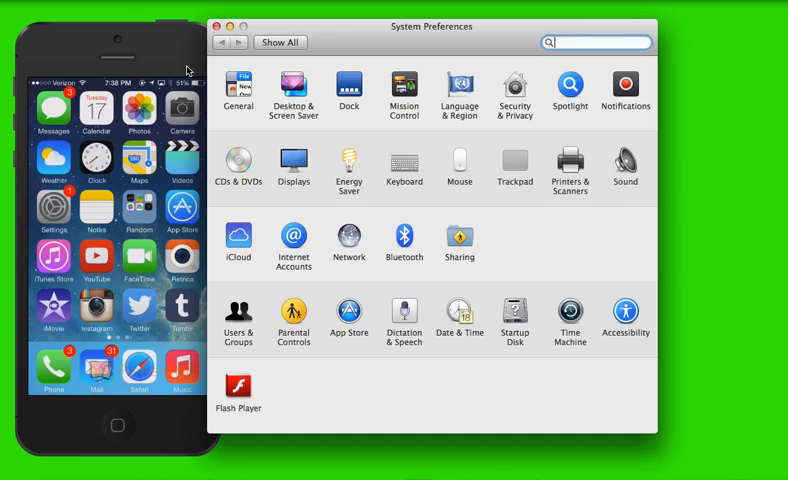
# Restore the Wave desktop picture and close System Preferences.
pyautogui.click(292, 96)
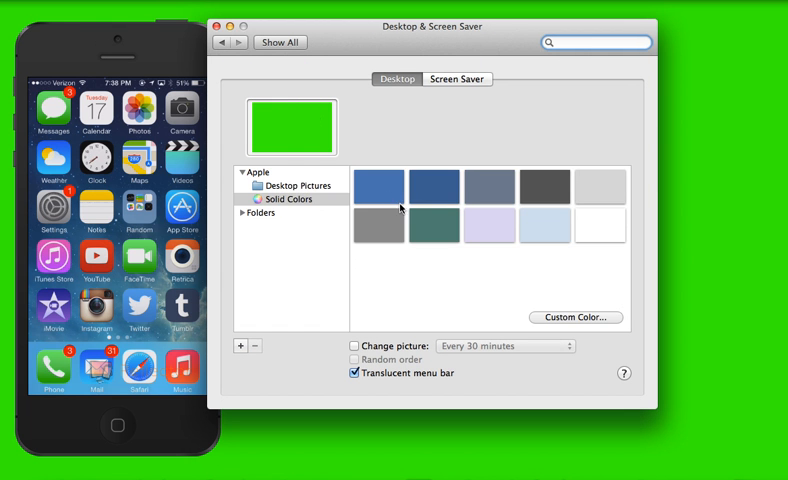
pyautogui.click(296, 184)
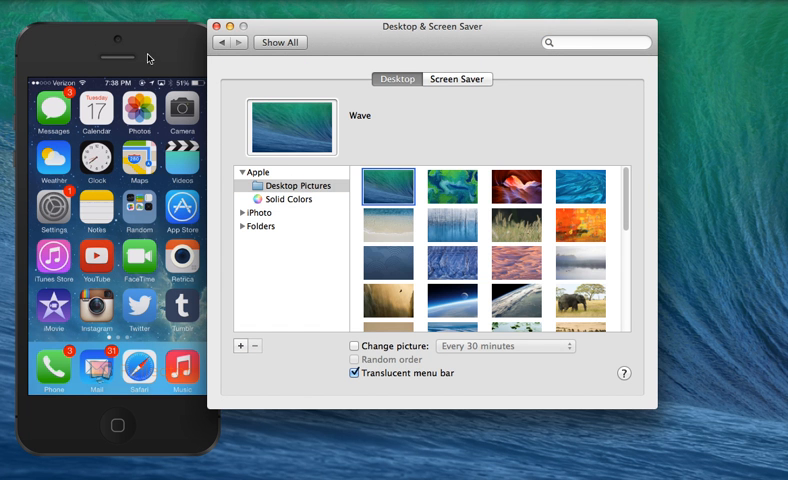
pyautogui.click(214, 26)
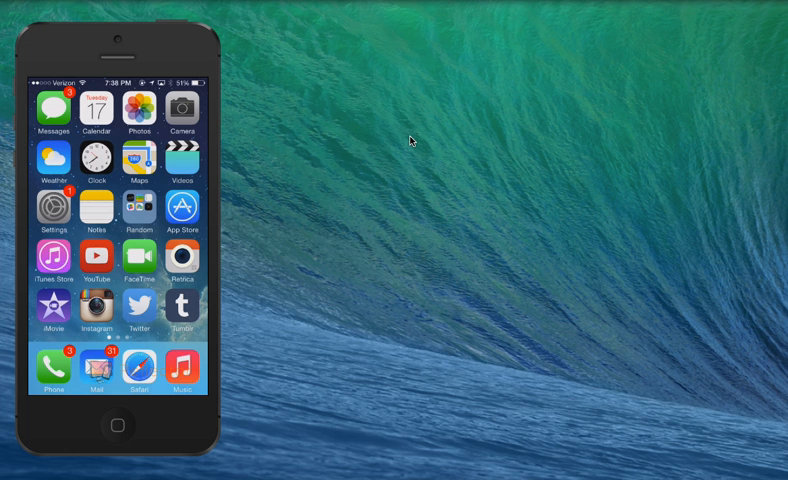
pyautogui.moveTo(344, 22)
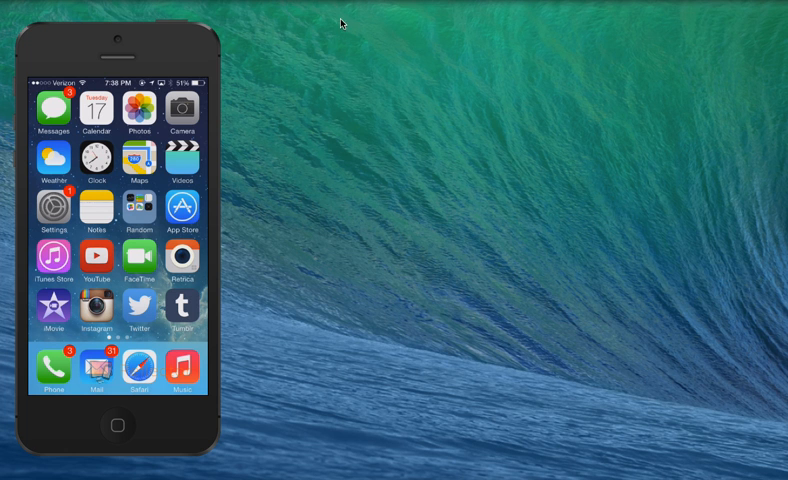
pyautogui.moveTo(604, 80)
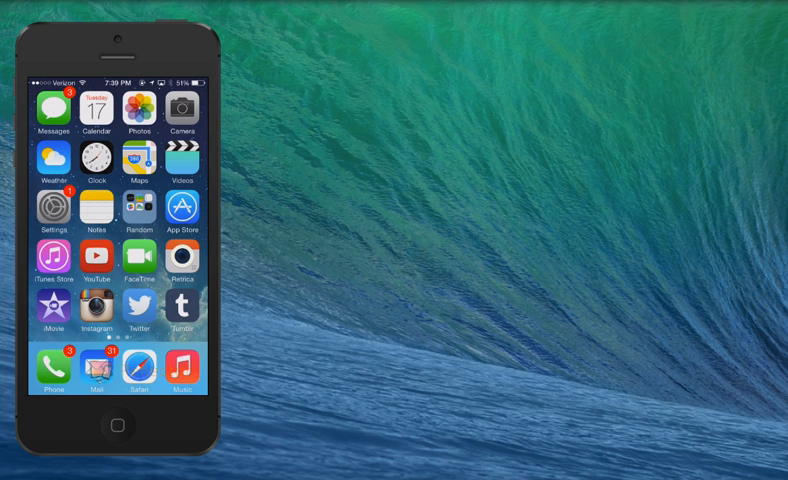
pyautogui.moveTo(590, 18)
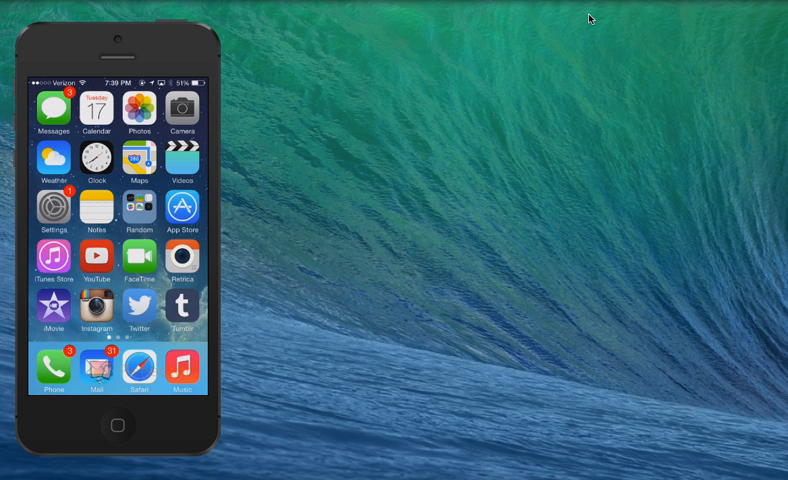